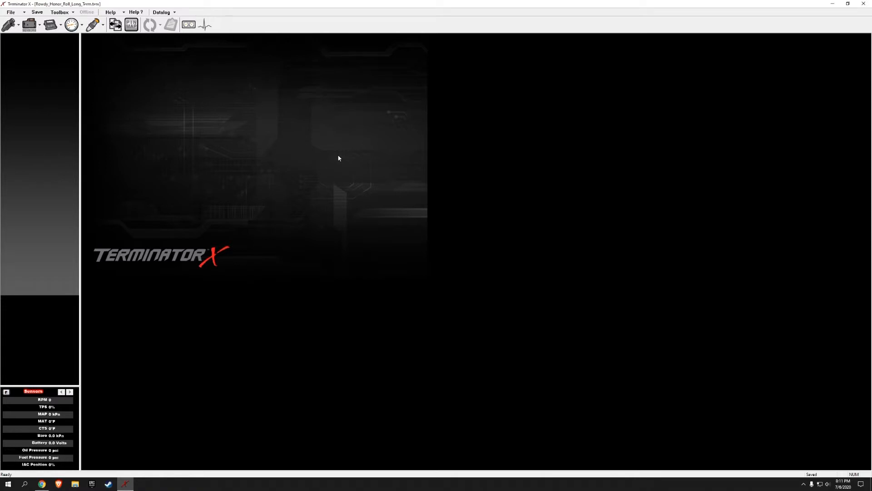
mouse_move(315, 148)
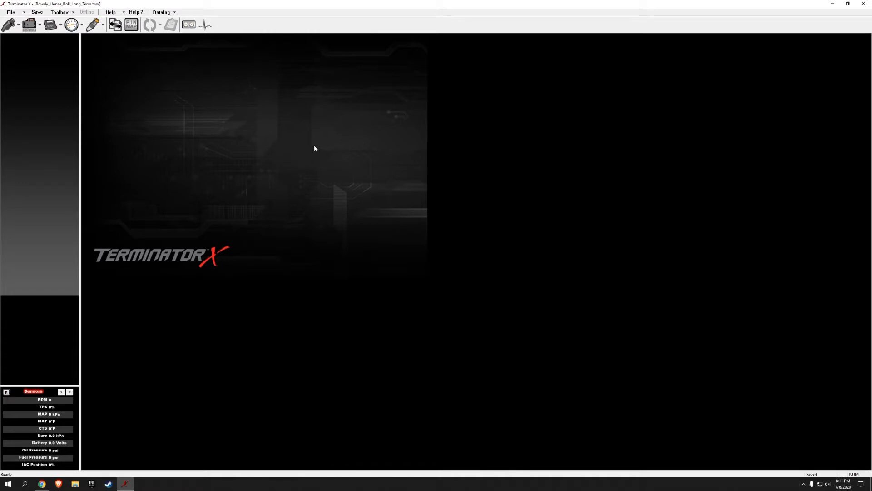
mouse_move(322, 145)
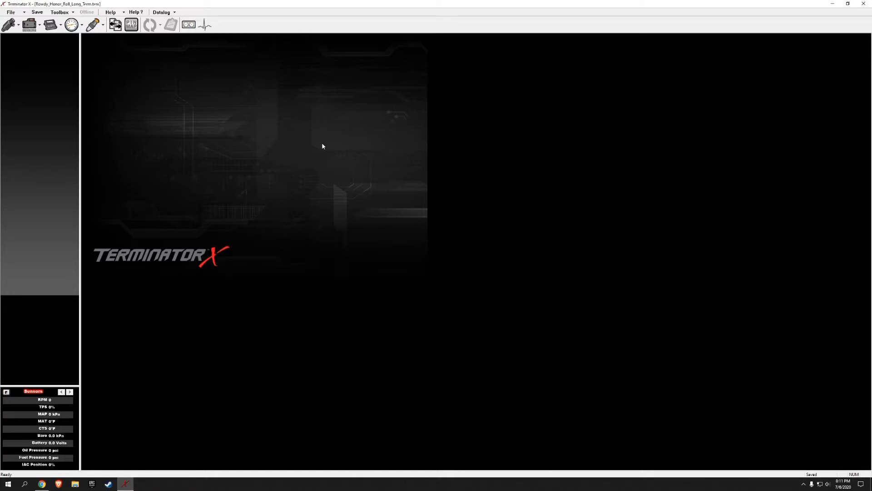
Step: View the base fuel VE table, then the fuel Learn Table from the Fuel list
left_click(10, 23)
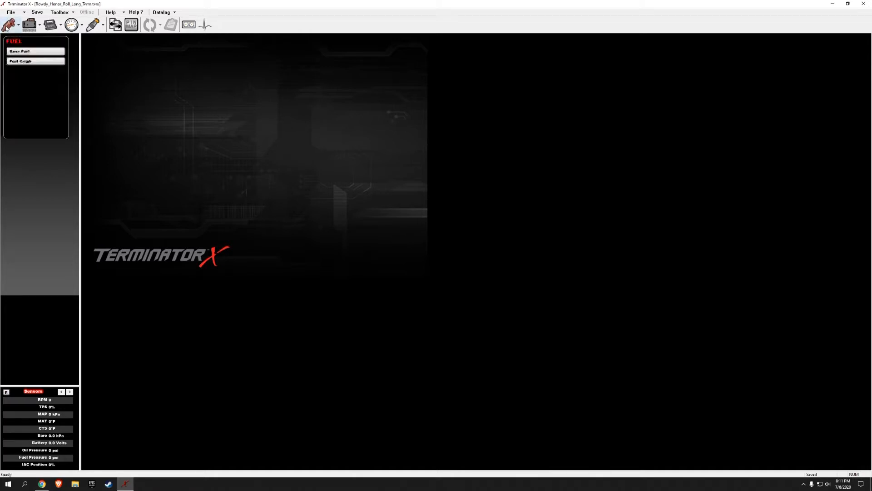
left_click(19, 51)
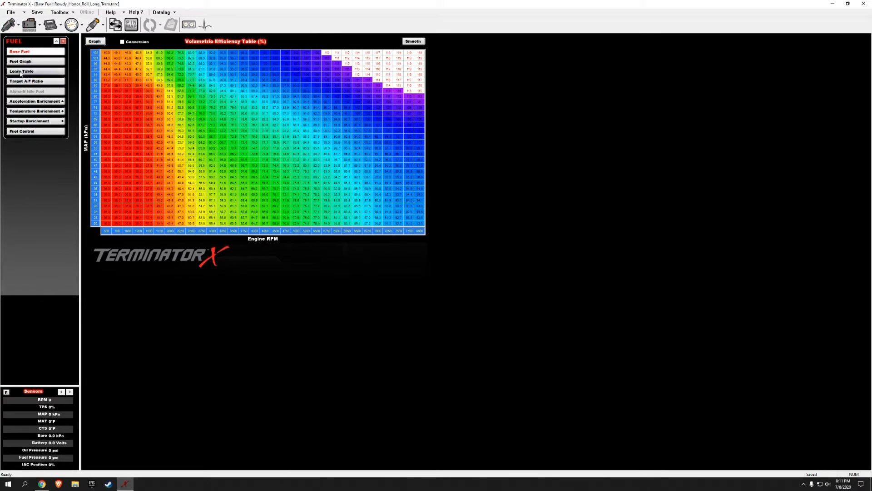
left_click(21, 71)
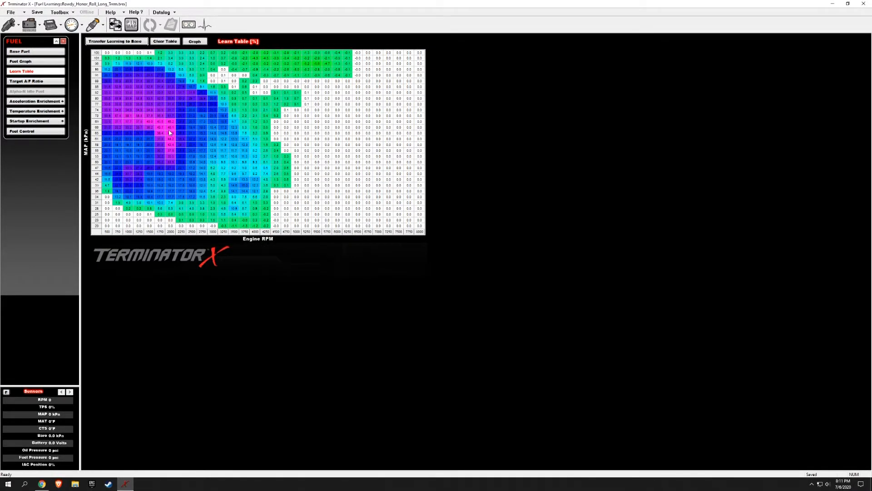
mouse_move(205, 132)
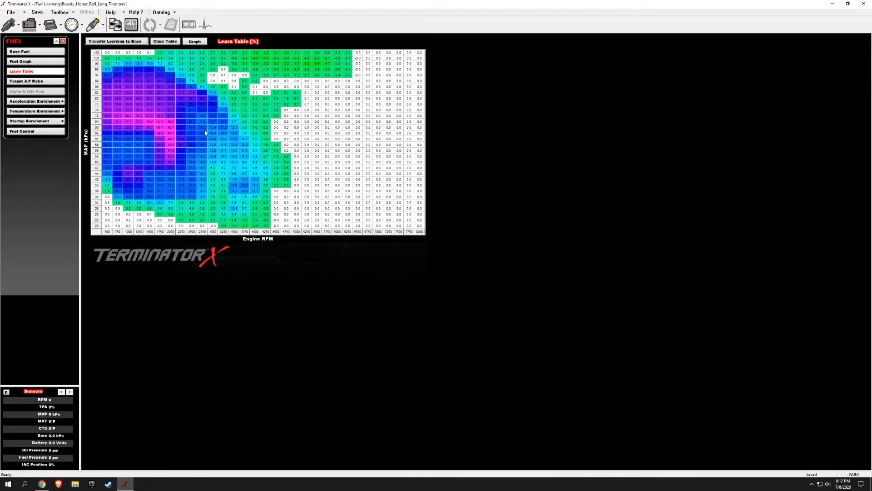
mouse_move(195, 131)
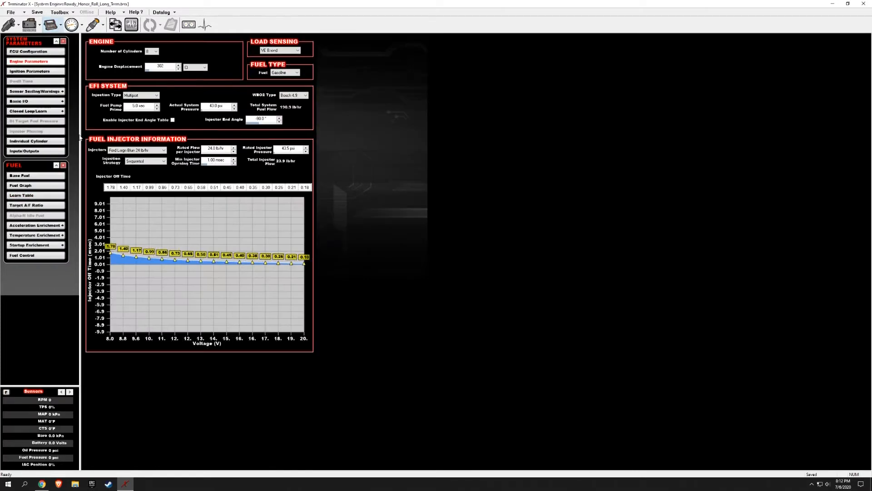
Step: Set the Closed Loop Compensation Limits cells to 50 on the Closed Loop/Learn page
left_click(28, 111)
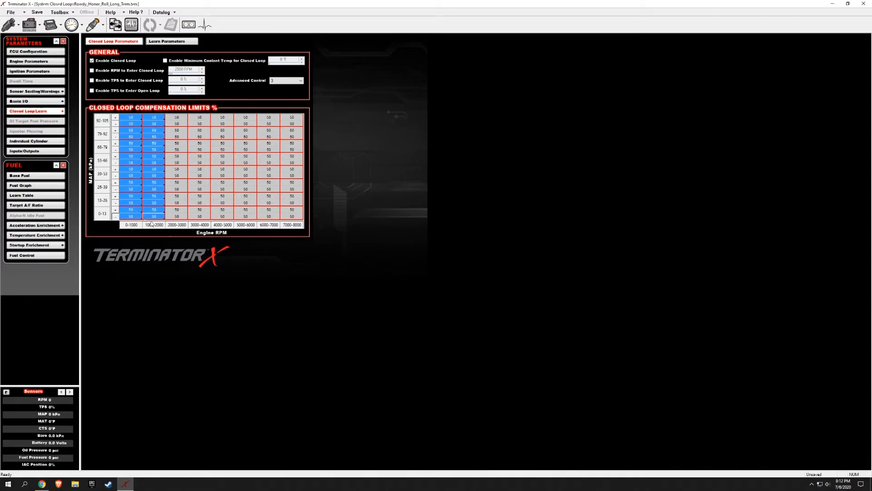
left_click(176, 201)
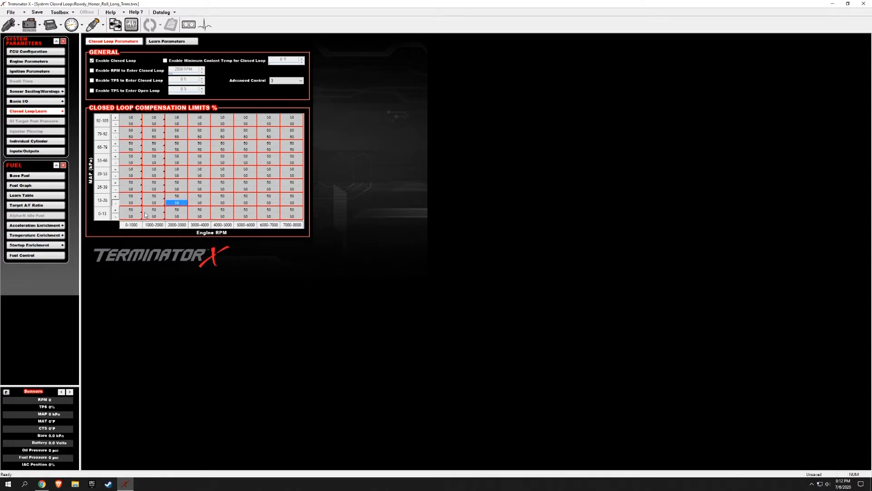
mouse_move(272, 183)
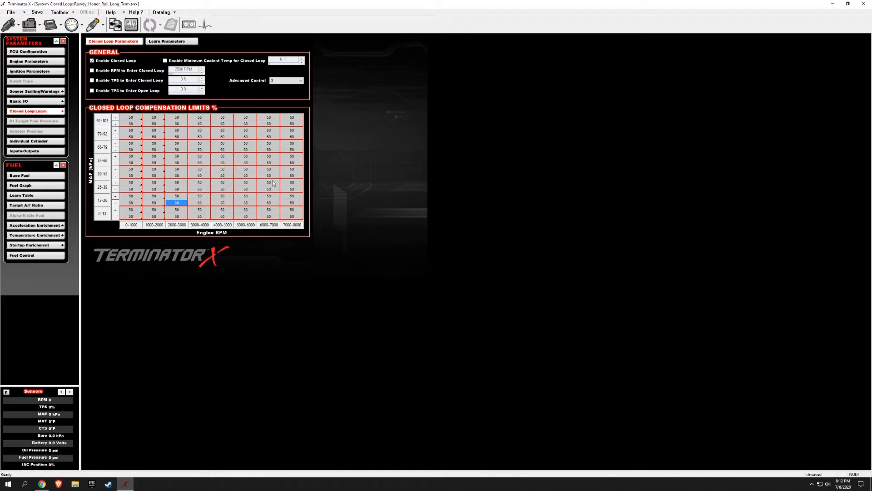
mouse_move(354, 224)
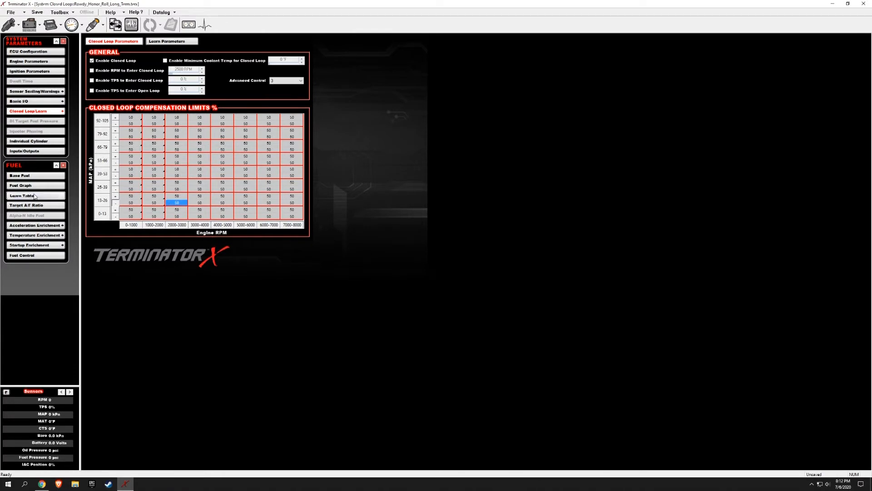
Step: Compare a learn table cell with the matching base fuel VE table cell via the Fuel Graph
left_click(21, 195)
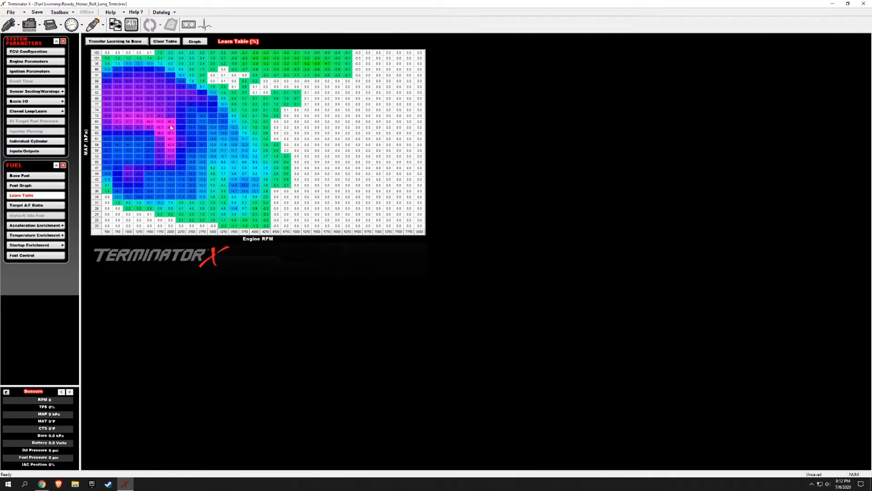
left_click(170, 121)
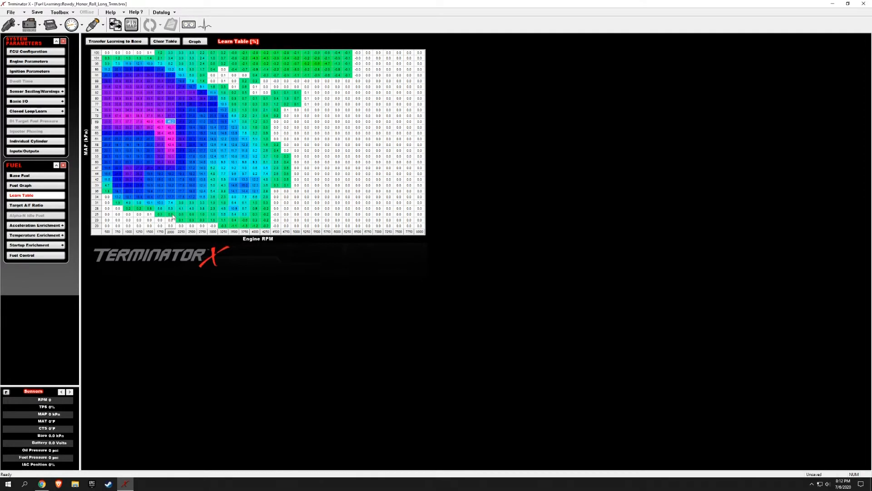
left_click(21, 185)
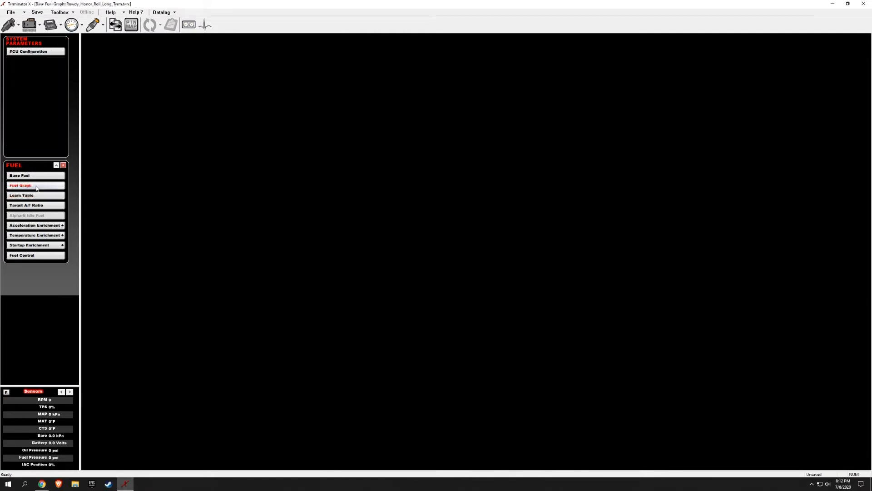
left_click(19, 175)
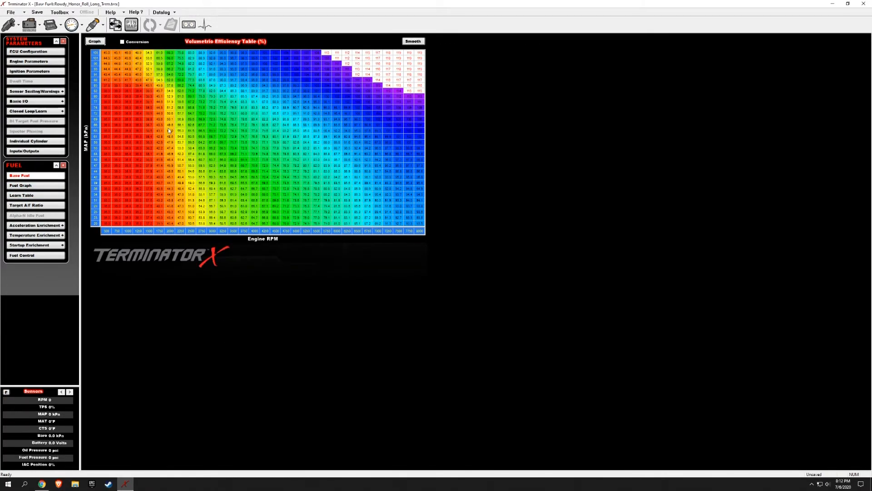
left_click(170, 119)
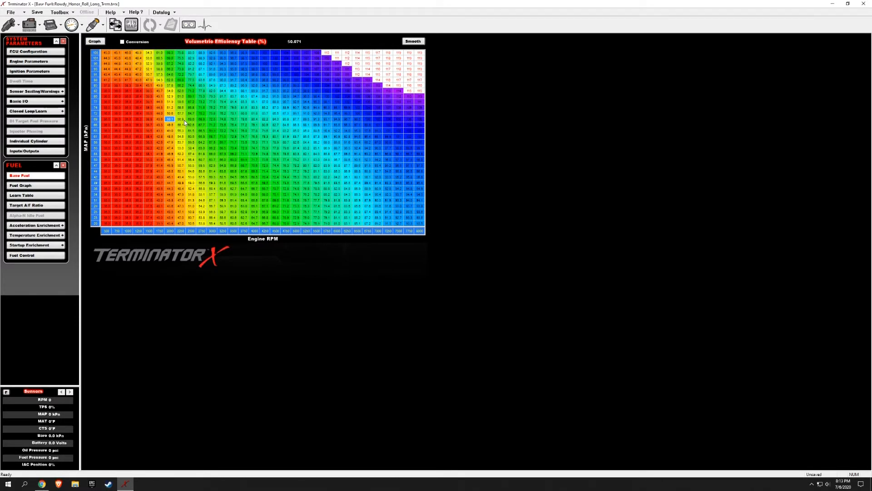
mouse_move(36, 195)
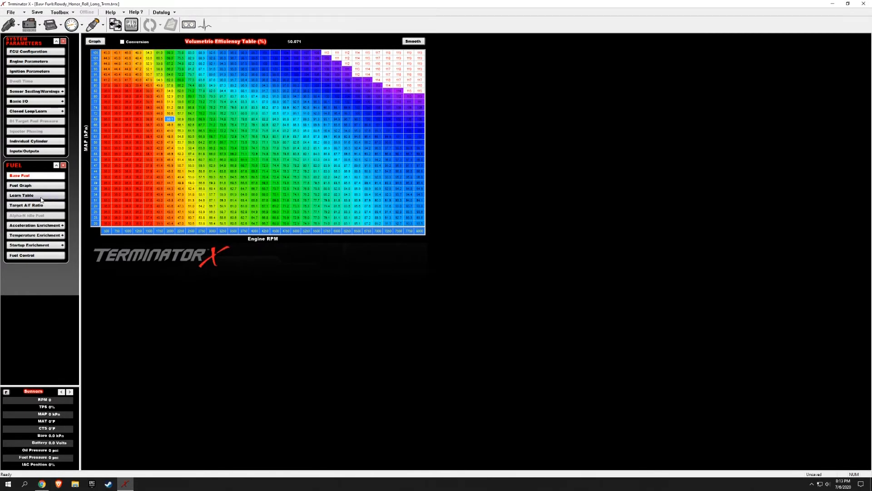
Step: Transfer Learning to Base so the learn table reads 0.0 everywhere
left_click(20, 194)
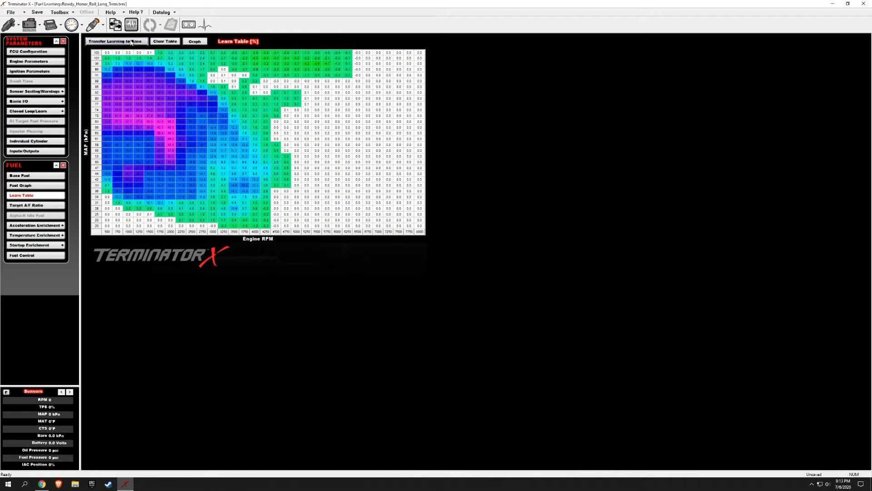
left_click(115, 41)
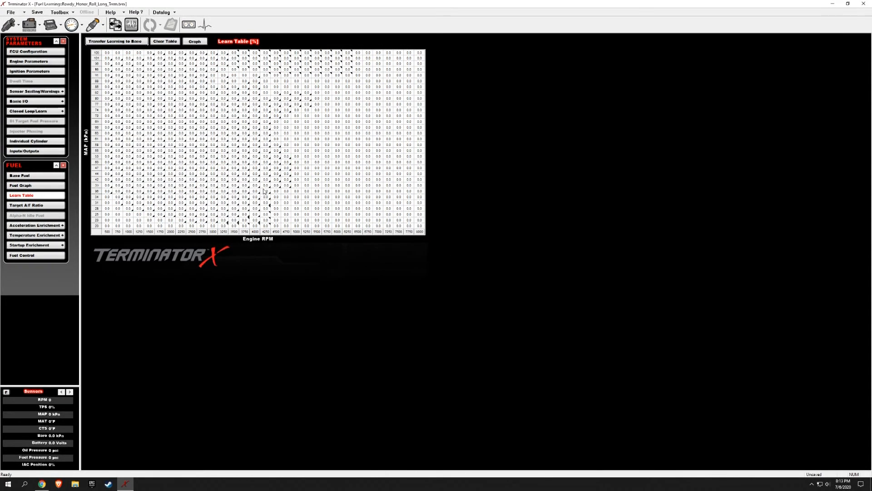
Step: Review the updated base fuel VE table and its 3D Fuel Graph surface
left_click(21, 175)
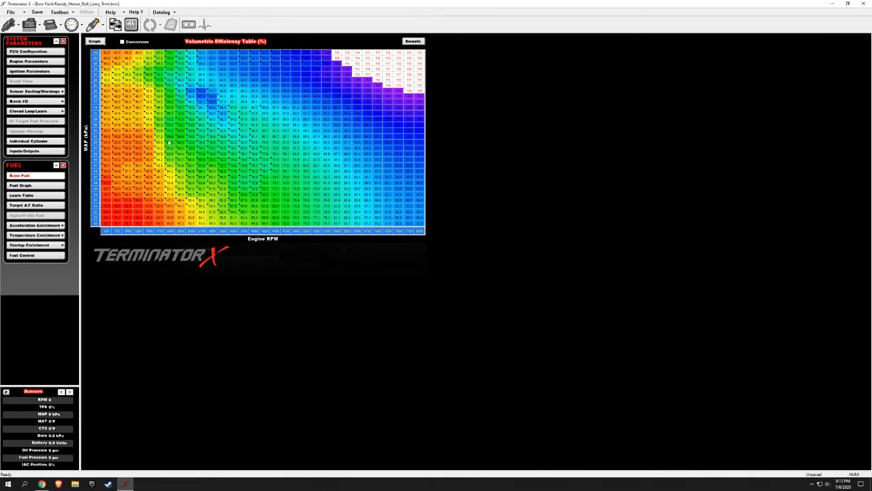
mouse_move(246, 139)
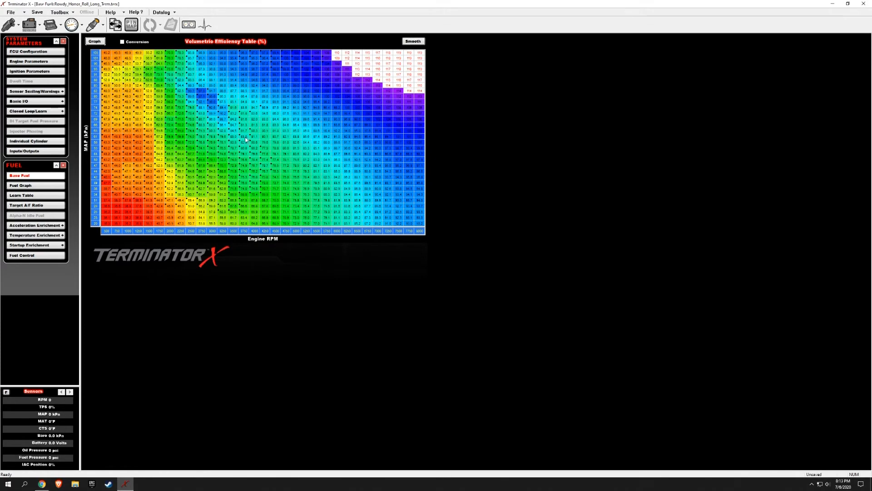
mouse_move(222, 224)
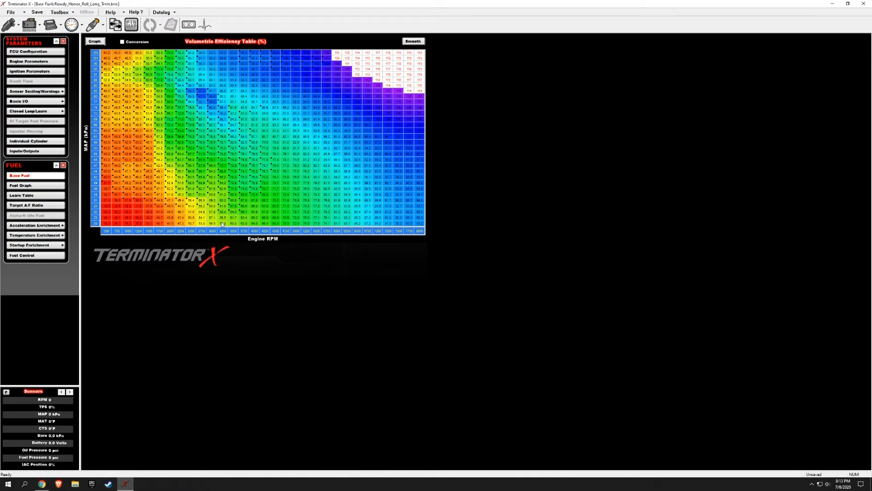
mouse_move(176, 239)
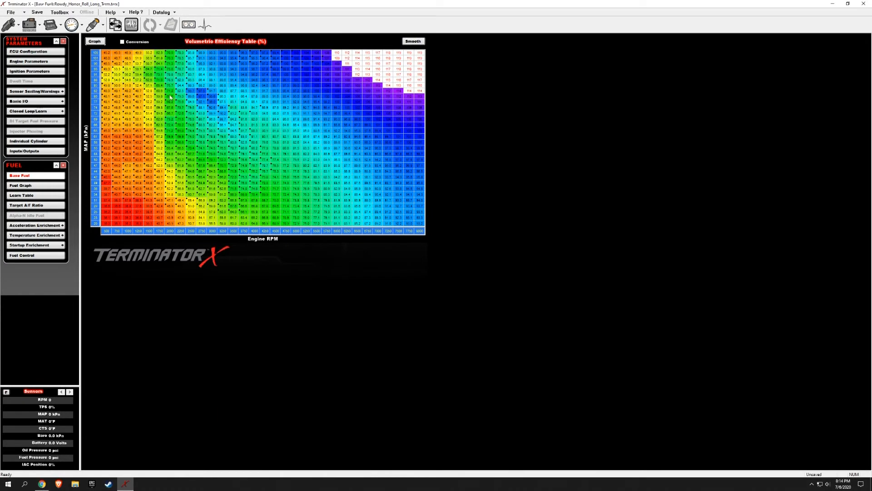
left_click(21, 184)
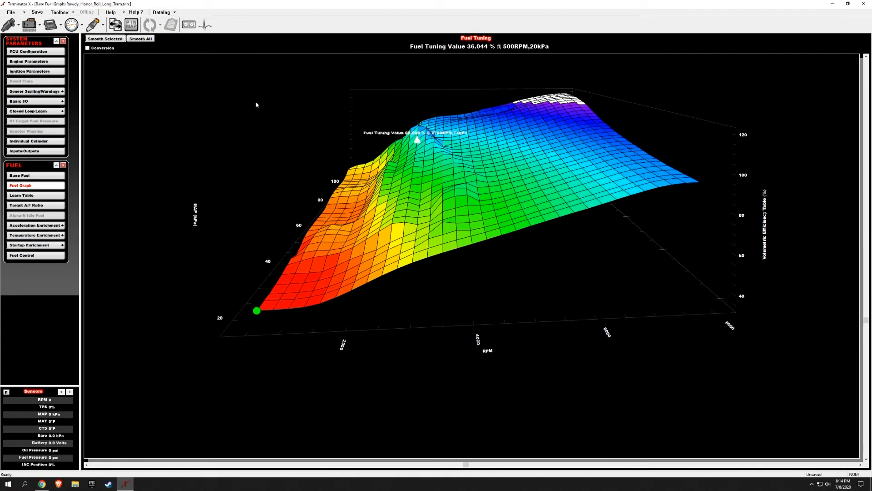
left_click(140, 38)
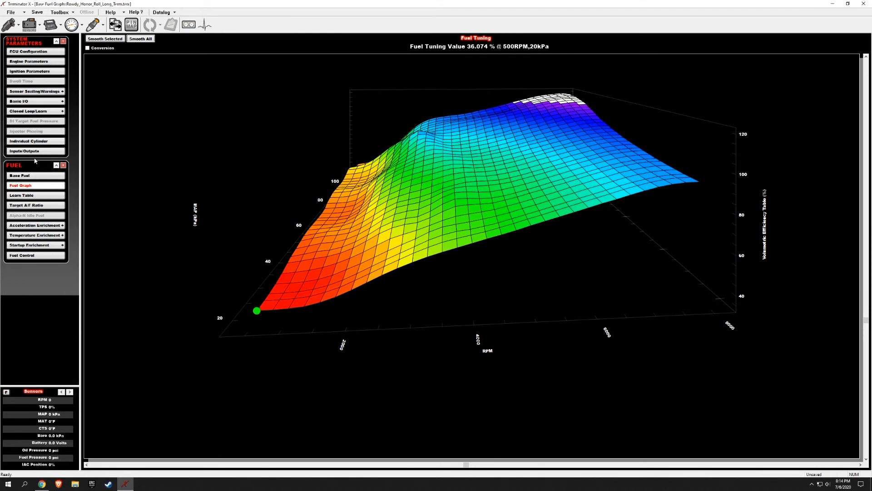
Step: Confirm the compensation limits read 50, then return to the base fuel VE table
left_click(28, 110)
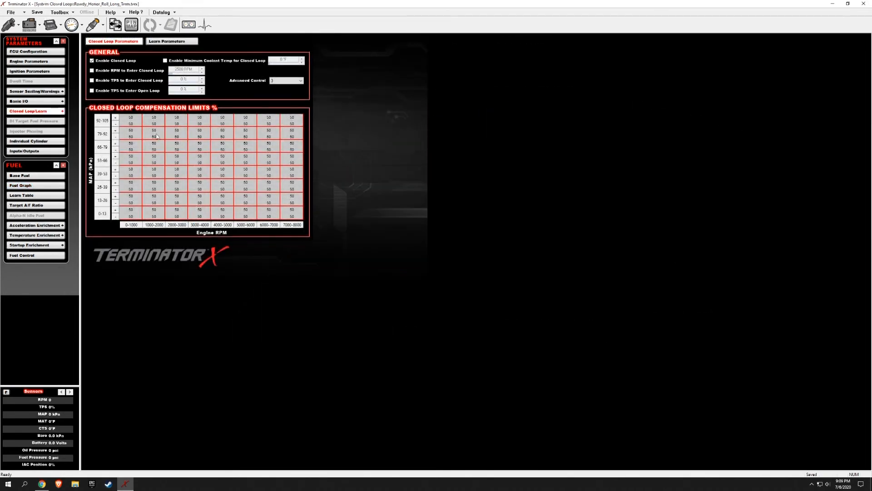
left_click(131, 118)
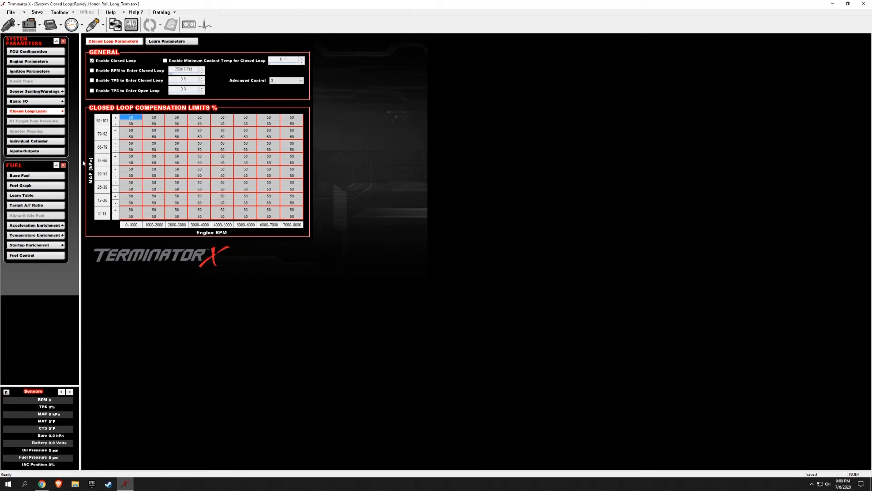
left_click(19, 175)
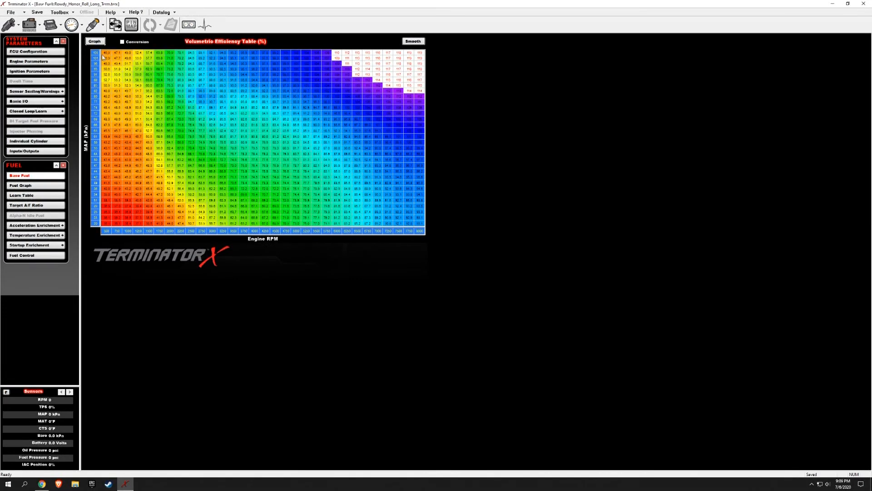
mouse_move(40, 166)
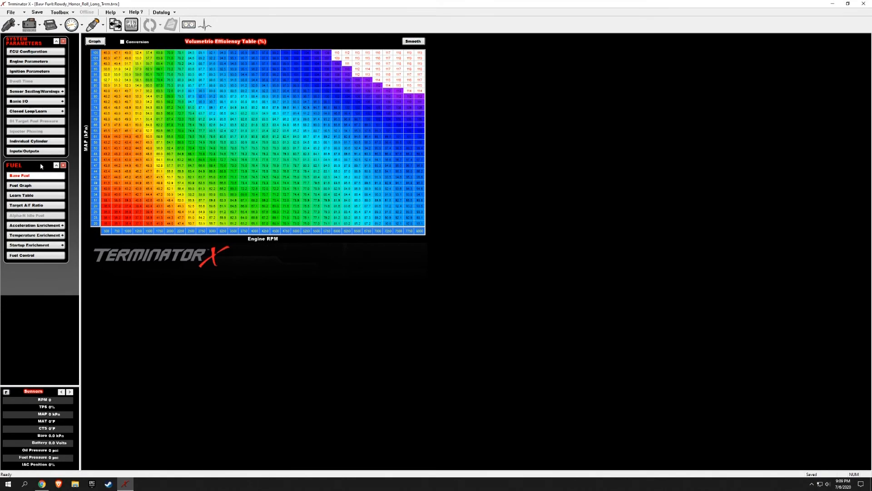
mouse_move(35, 111)
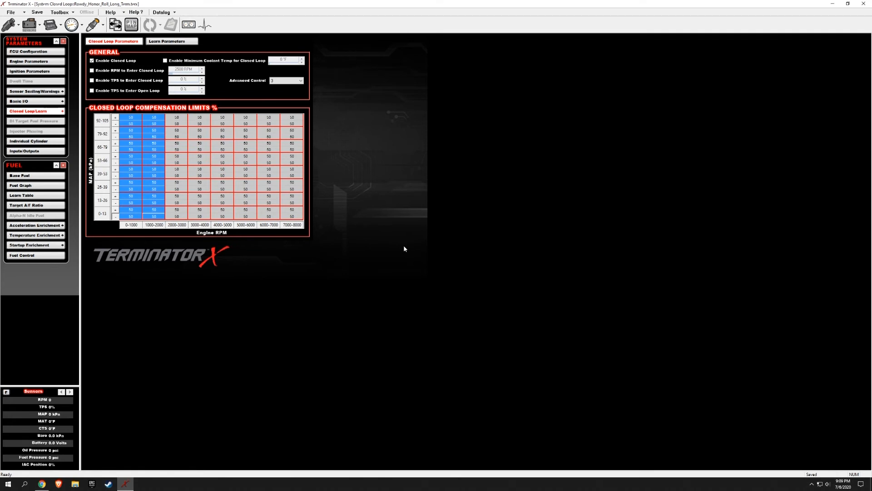
mouse_move(388, 253)
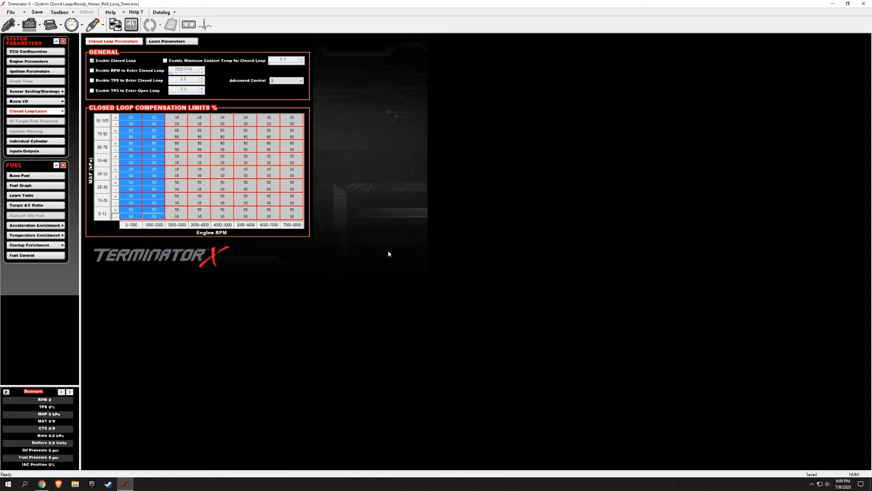
mouse_move(151, 291)
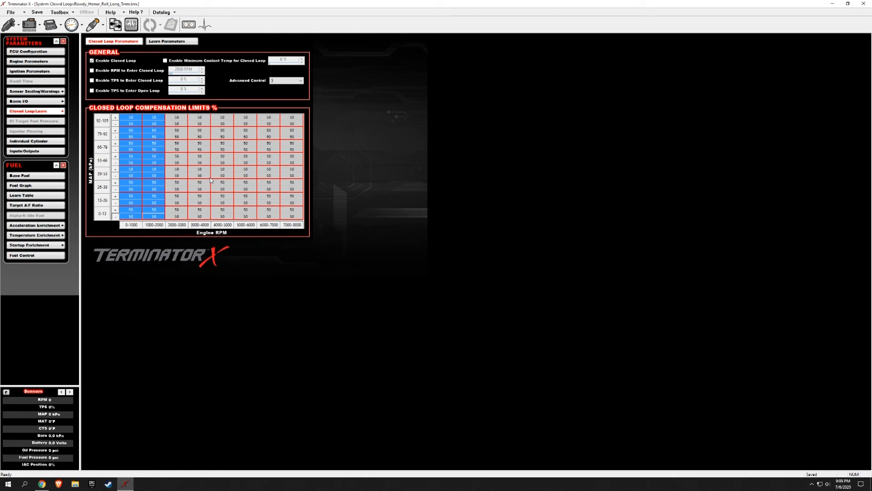
mouse_move(107, 209)
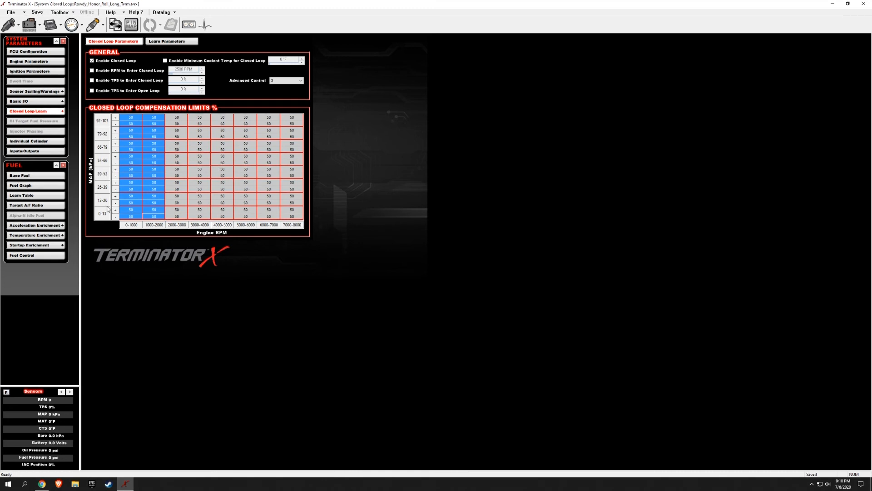
mouse_move(145, 209)
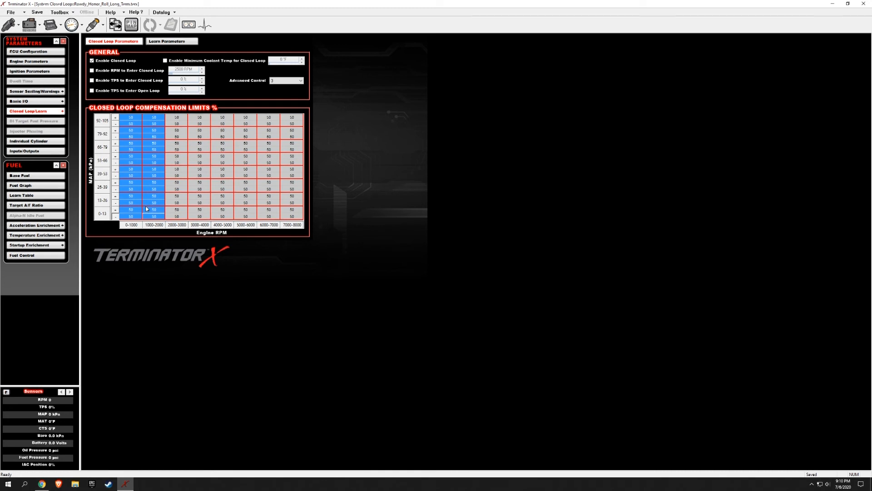
left_click(154, 175)
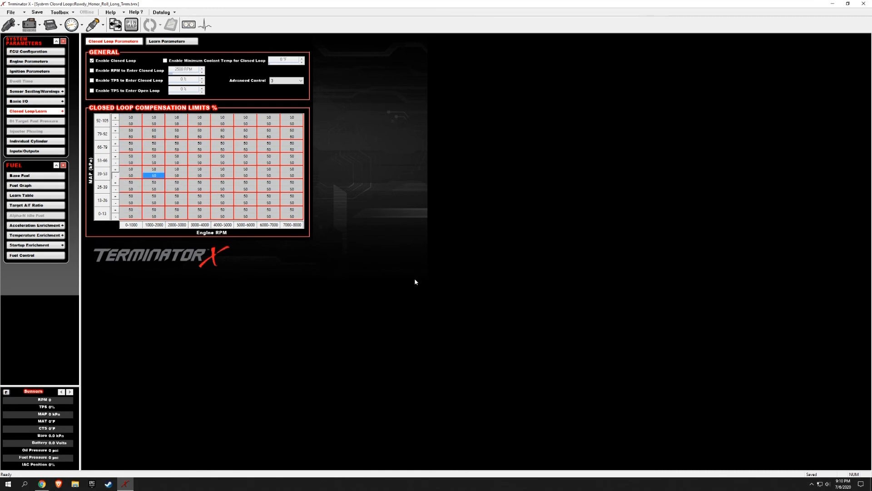